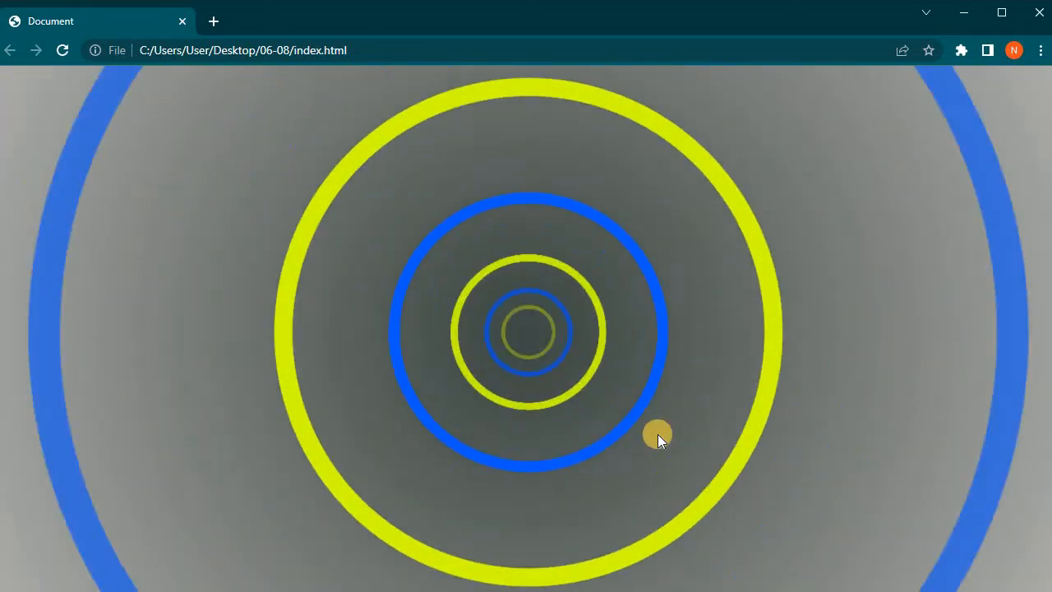
pyautogui.moveTo(658, 434)
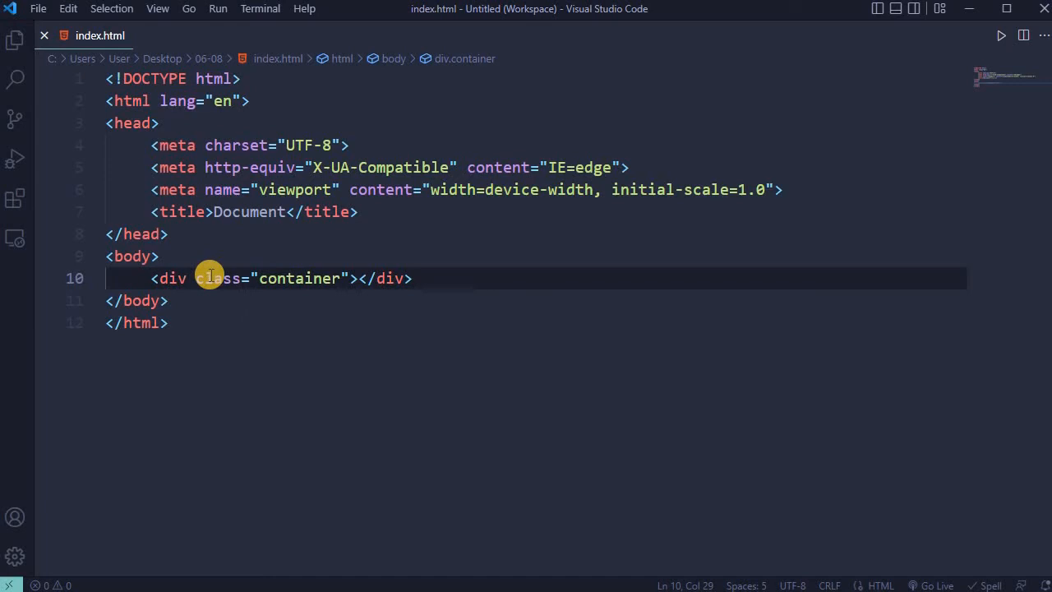
# Step: Add a div.elements.tunnel-animation child inside the container with style="--delay:00"
pyautogui.press('Enter')
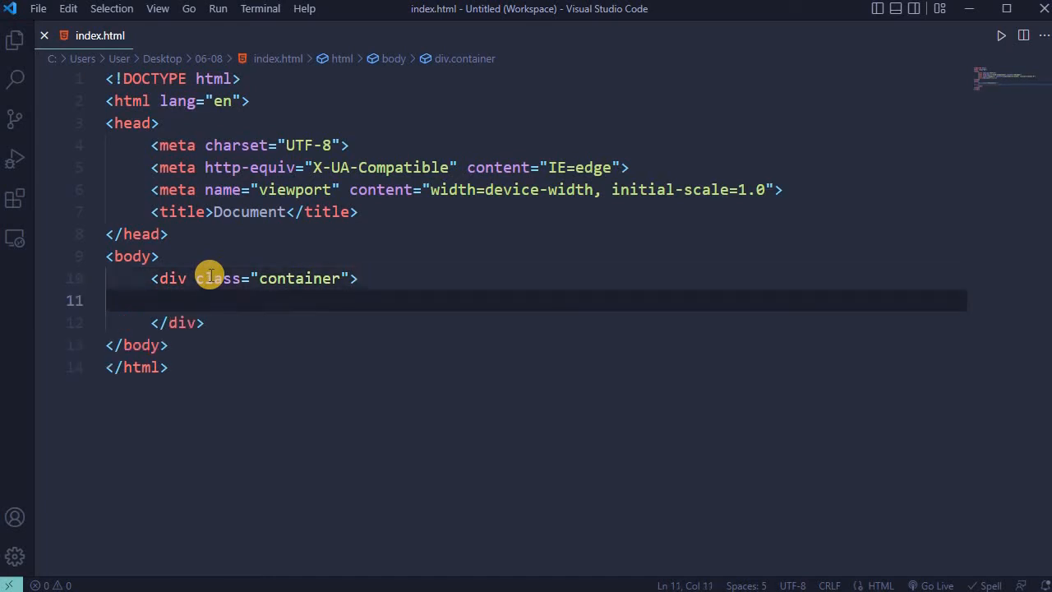
pyautogui.write('.elements tunnel-animation"></div>')
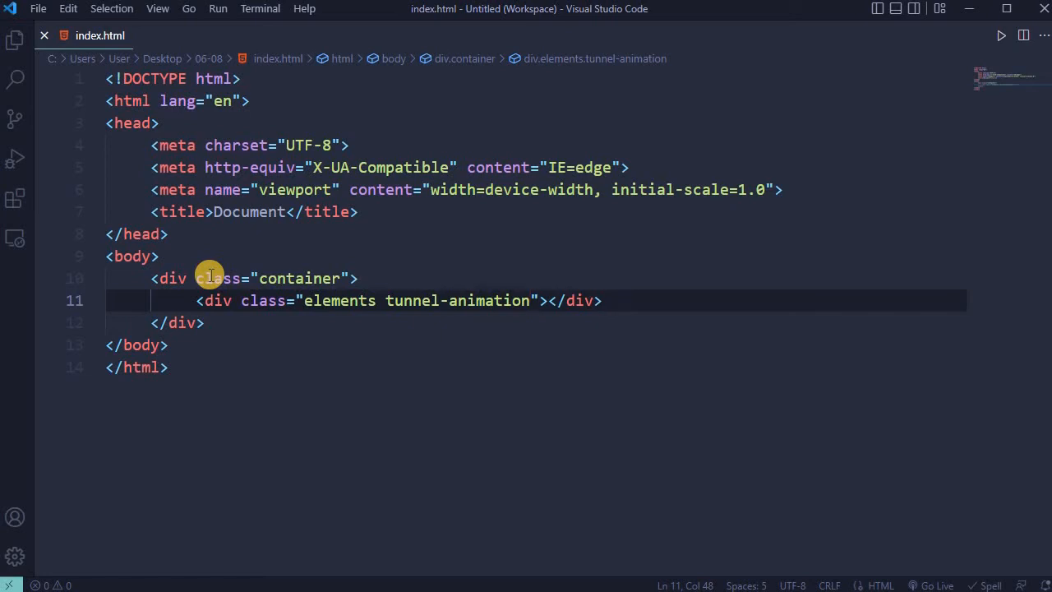
pyautogui.write('style="--delay:00"')
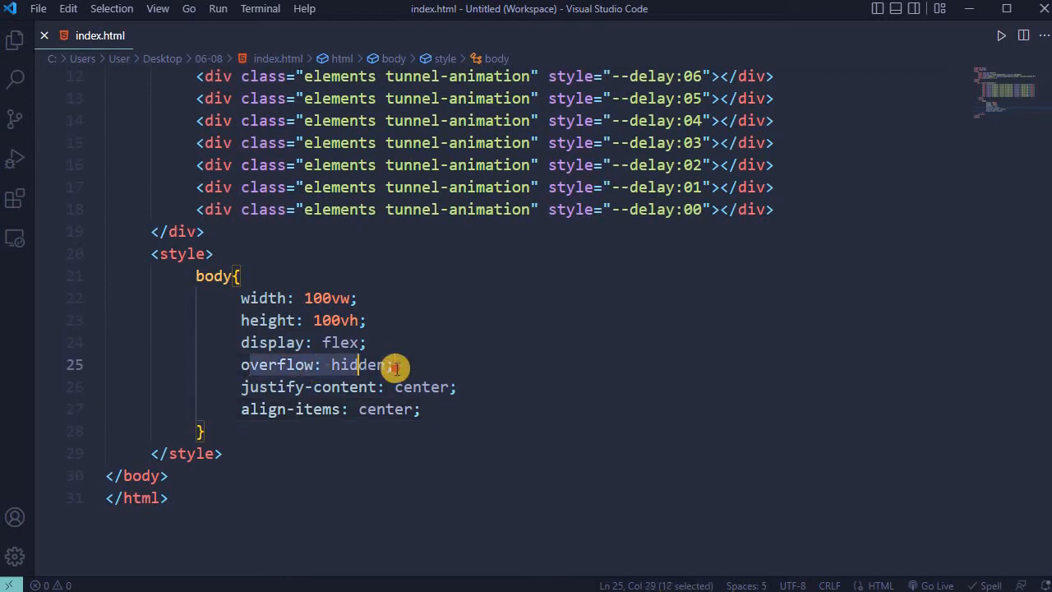
# Step: Add a body rule: 100vw by 100vh, flex-centred, overflow hidden
pyautogui.click(474, 409)
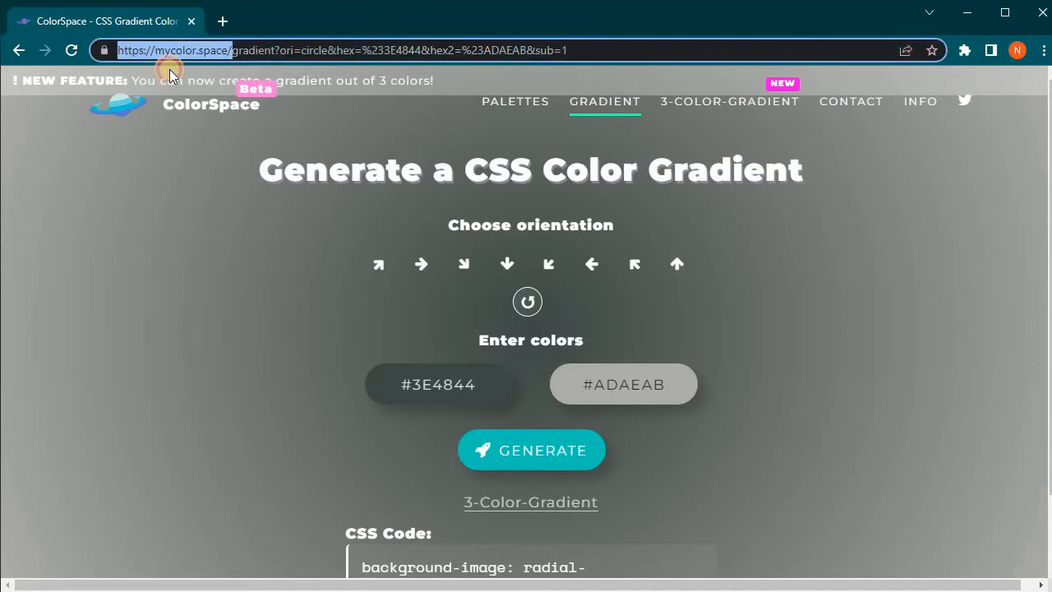
pyautogui.click(438, 384)
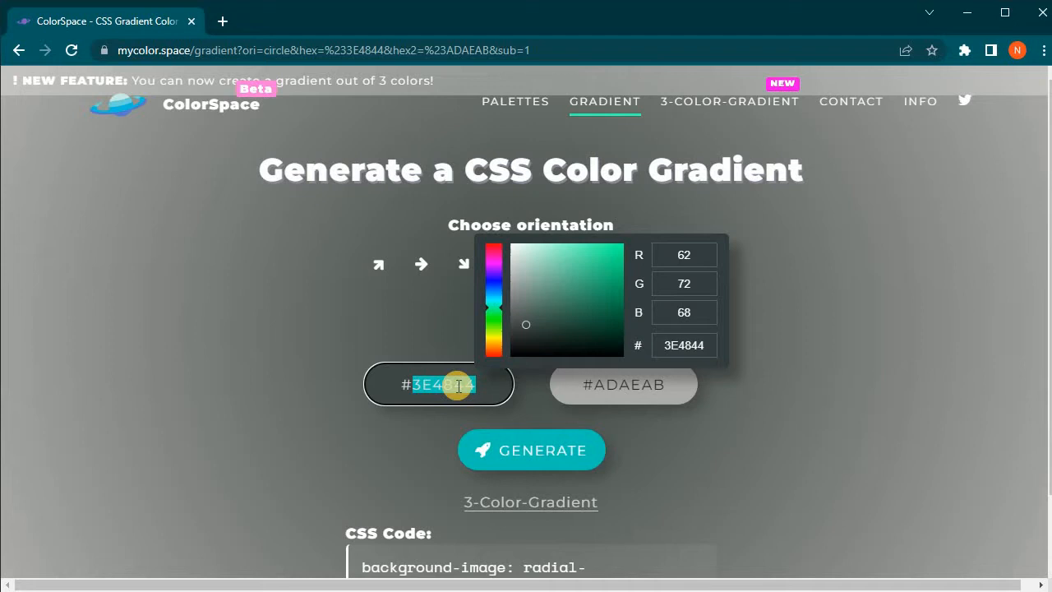
pyautogui.click(623, 384)
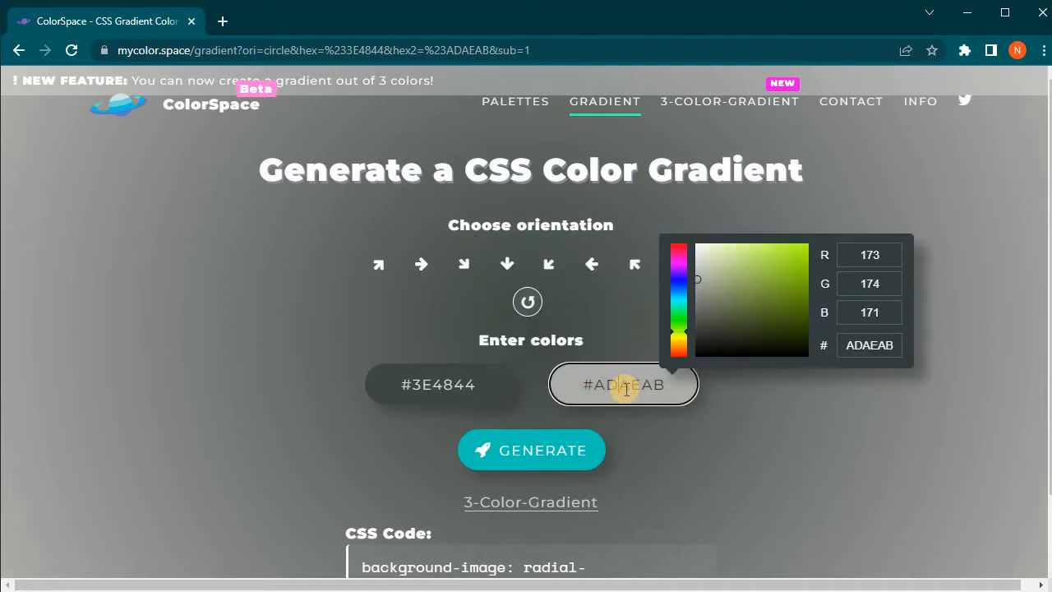
pyautogui.click(531, 450)
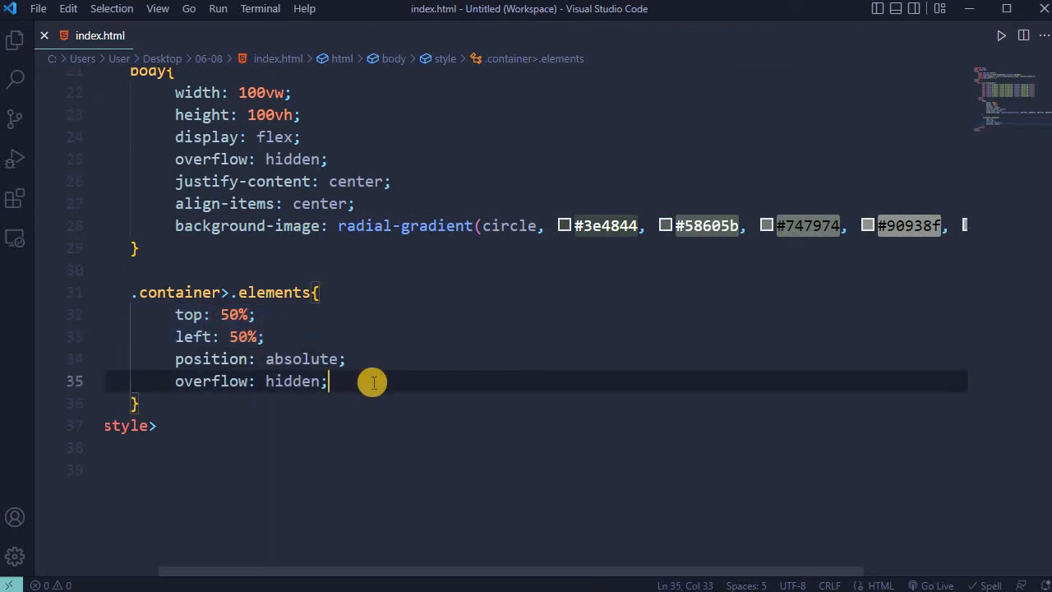
# Step: Write the .container>.elements rule with aspect-ratio 1/1, 3s animation and calc-based --delay
pyautogui.write('aspect-ratio: 1/1;')
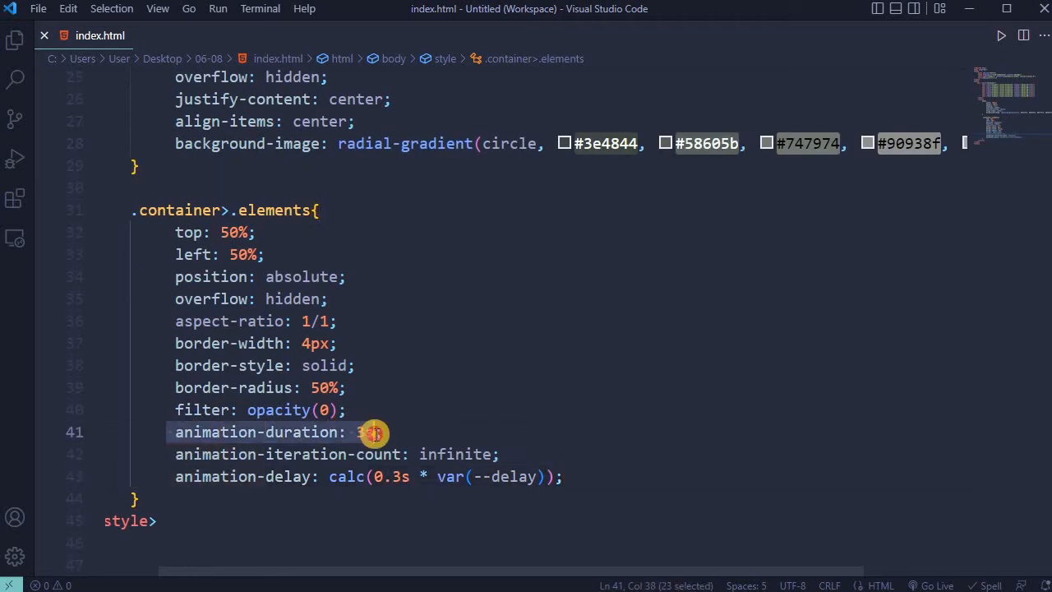
pyautogui.doubleClick(456, 454)
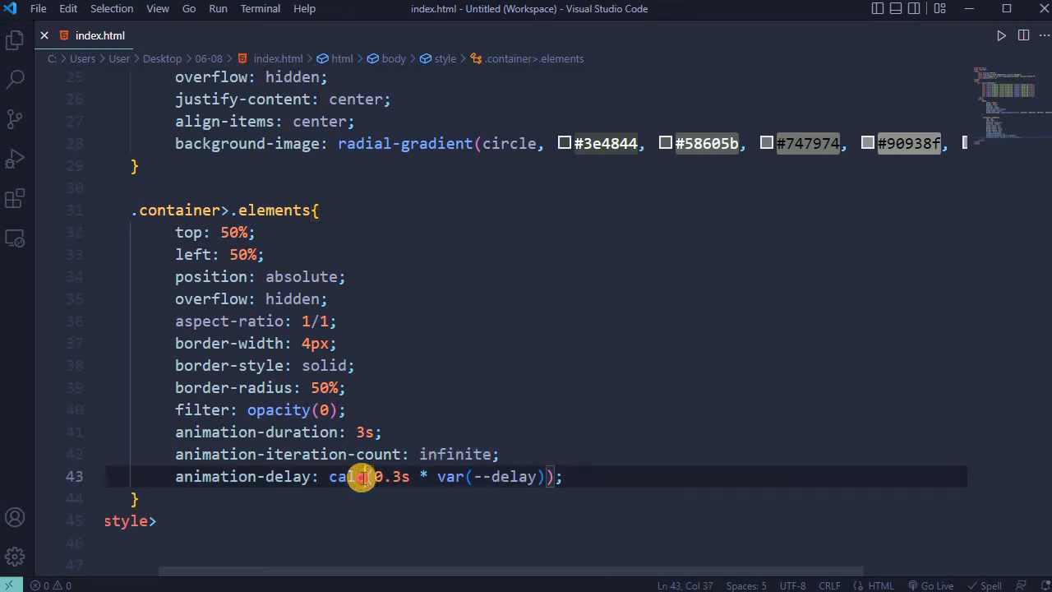
pyautogui.moveTo(409, 488)
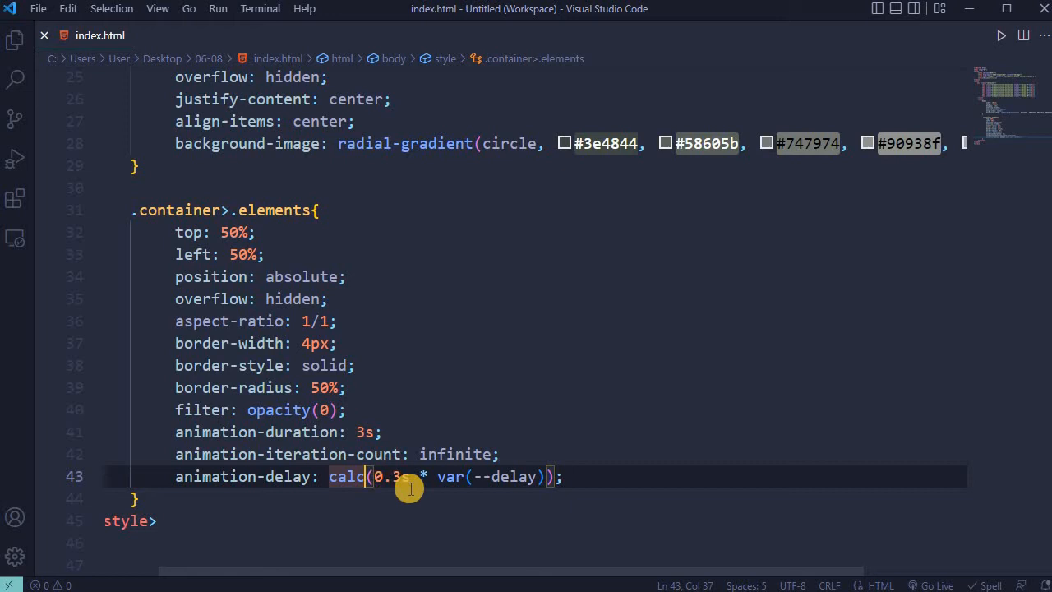
pyautogui.moveTo(523, 499)
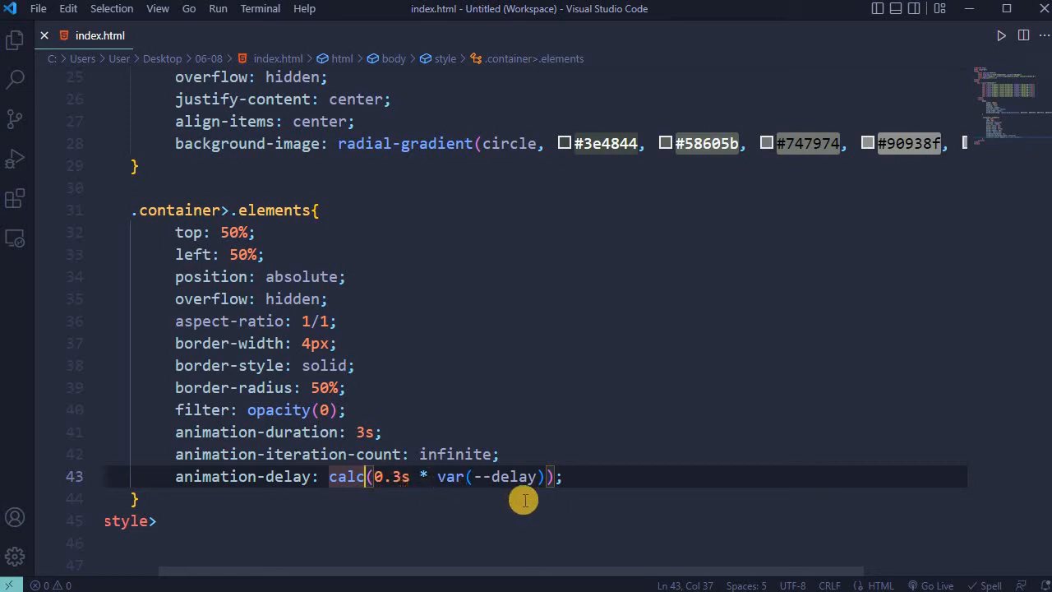
pyautogui.doubleClick(505, 476)
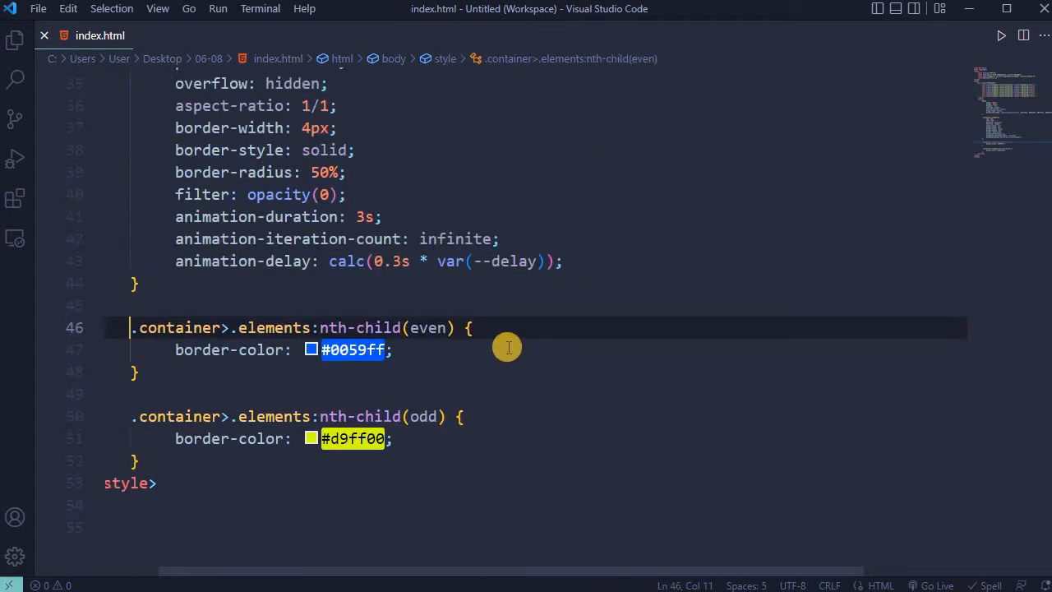
pyautogui.moveTo(432, 327)
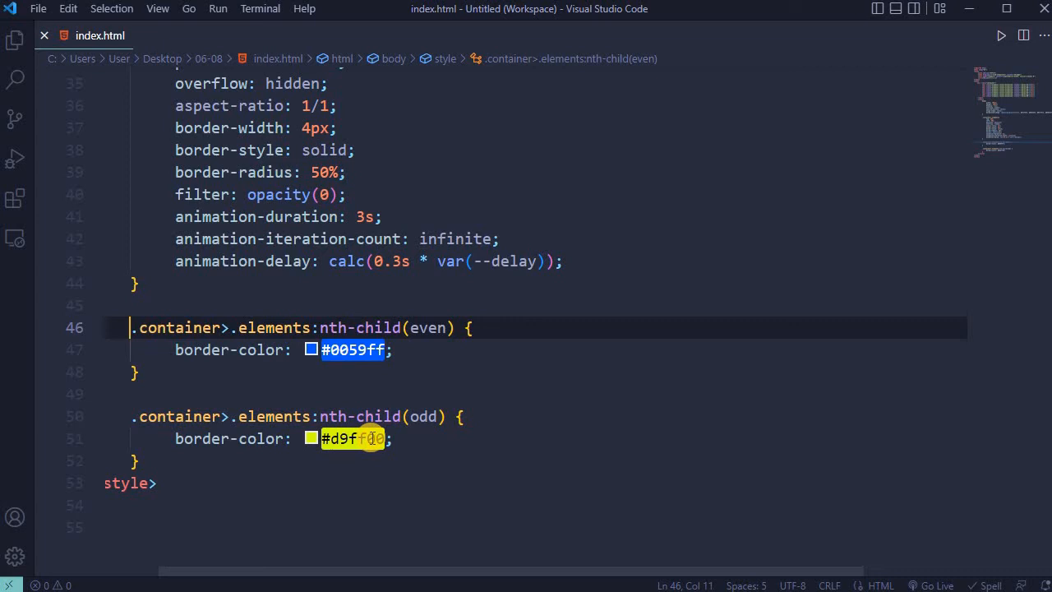
# Step: Set child widths from 50px to 148px with matching negative margins up to -71px
pyautogui.scroll(-3)
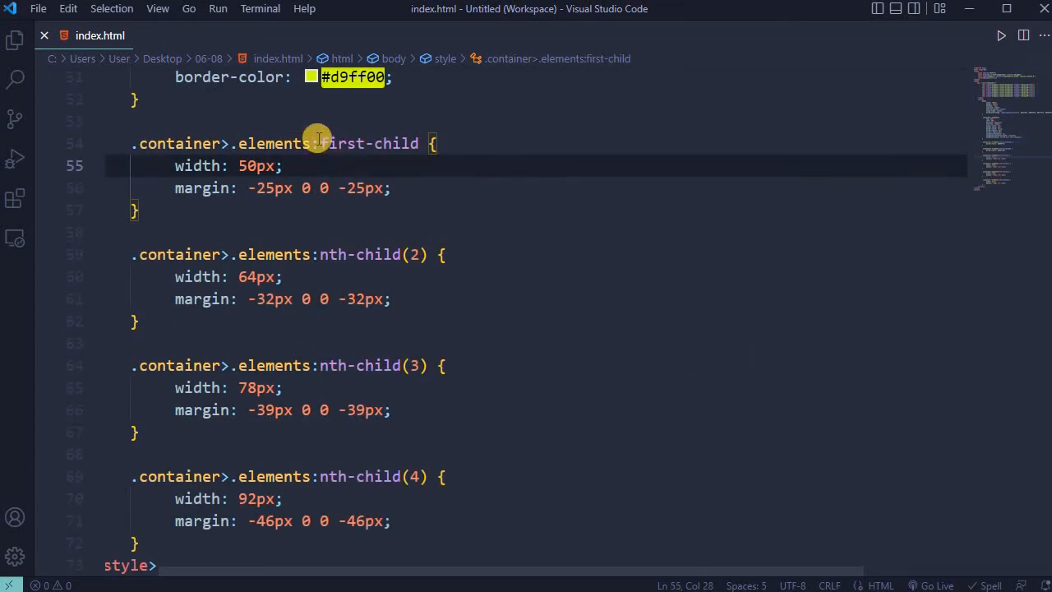
pyautogui.doubleClick(370, 143)
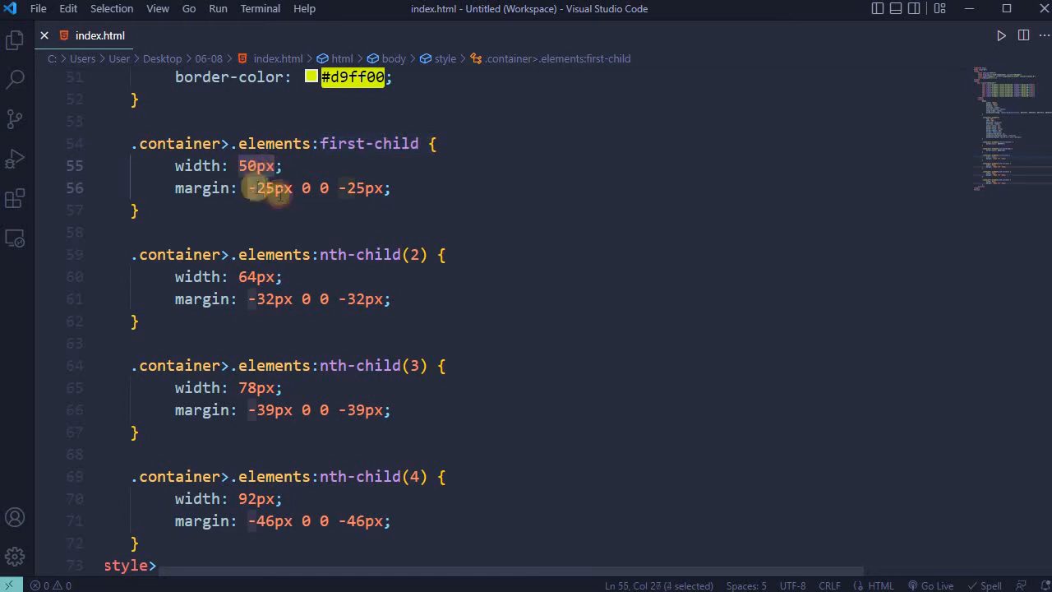
pyautogui.click(279, 188)
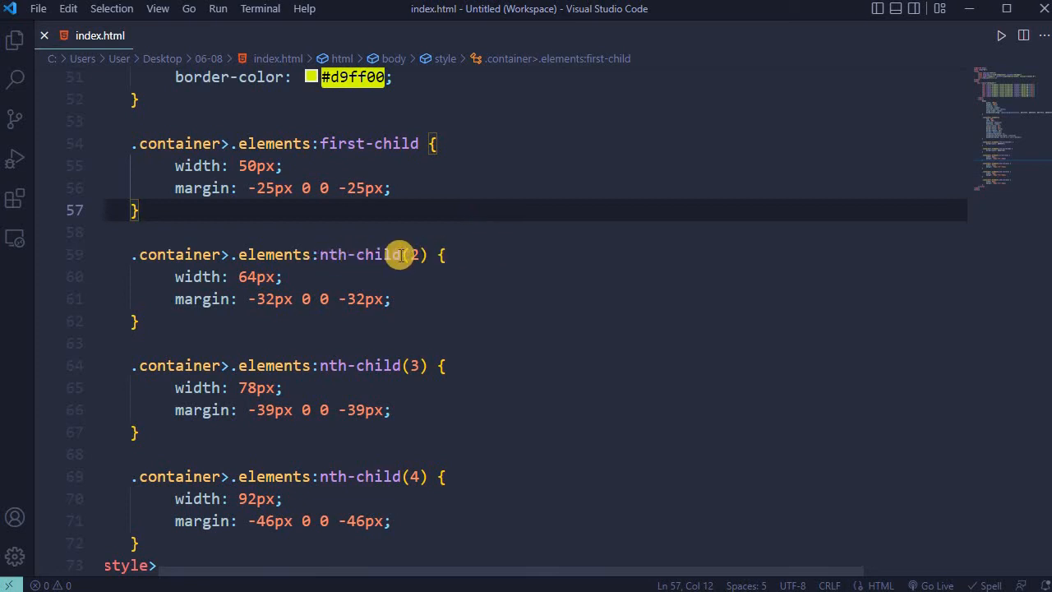
pyautogui.moveTo(239, 277)
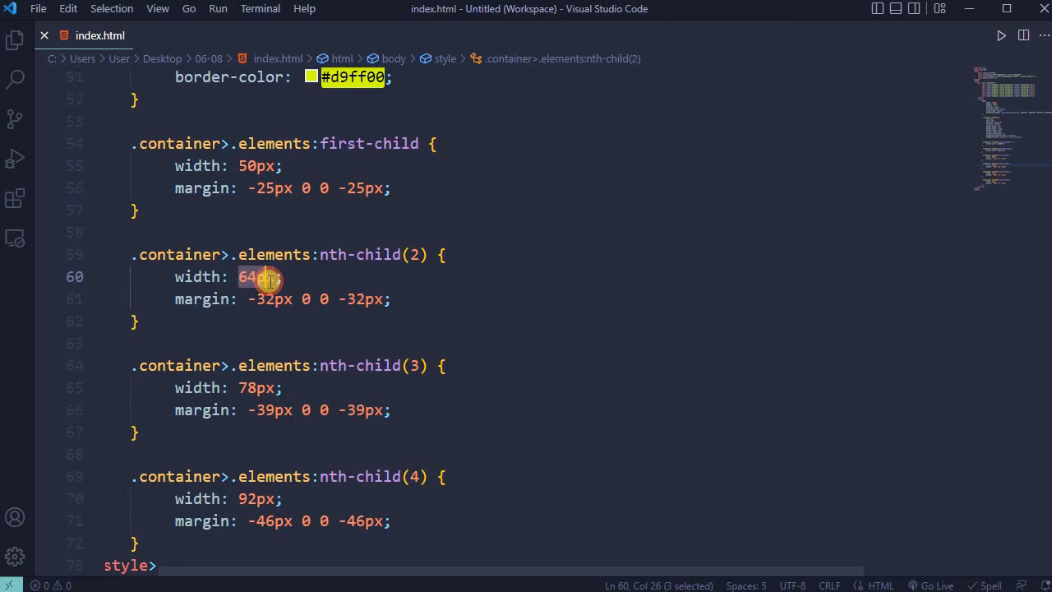
pyautogui.click(259, 299)
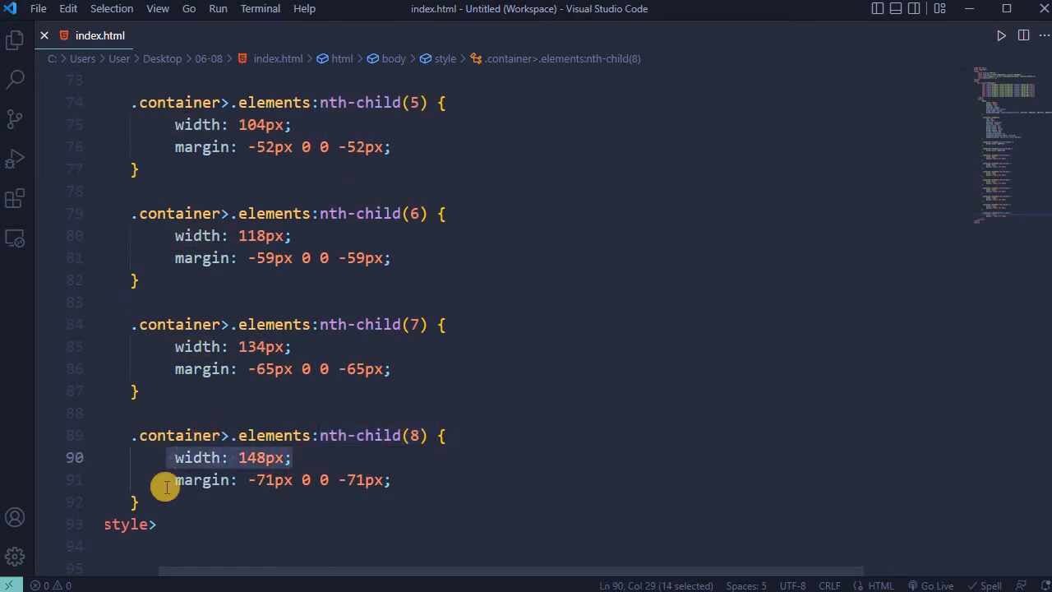
pyautogui.click(308, 480)
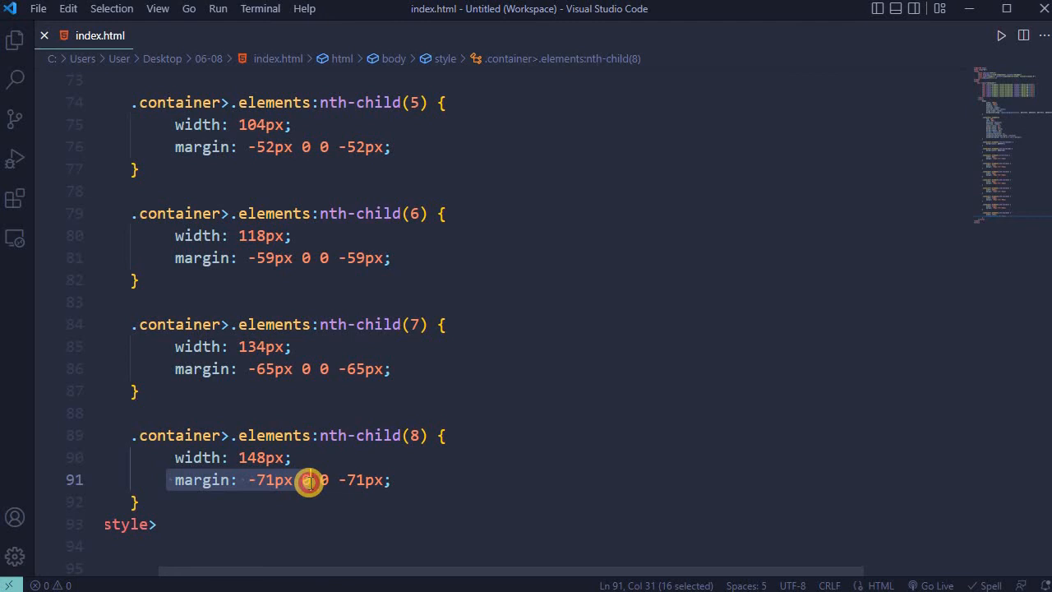
pyautogui.scroll(-3)
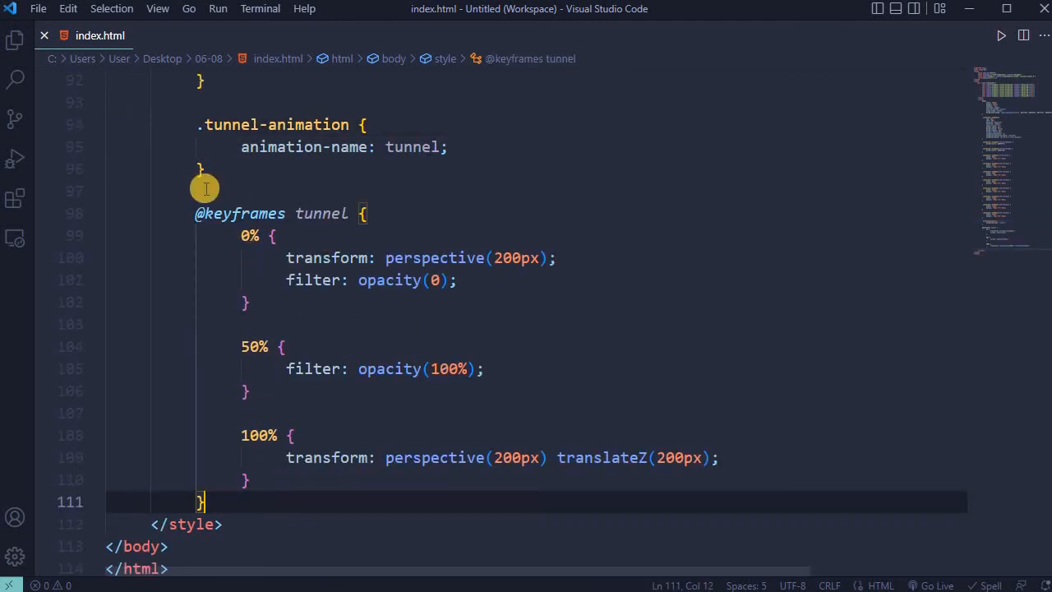
pyautogui.moveTo(205, 187); pyautogui.dragTo(243, 480)
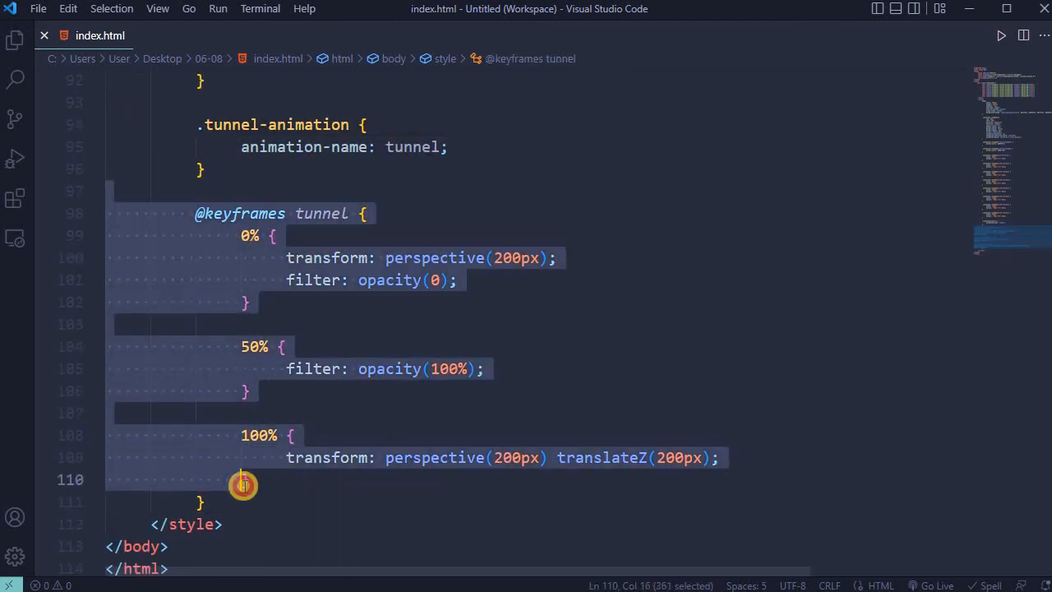
pyautogui.click(457, 280)
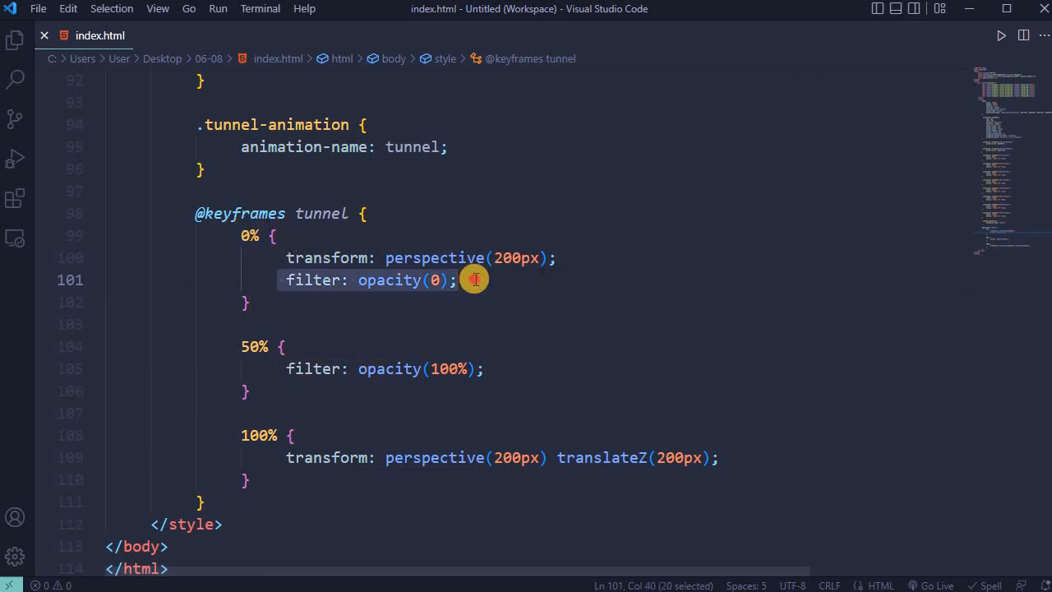
pyautogui.moveTo(343, 368)
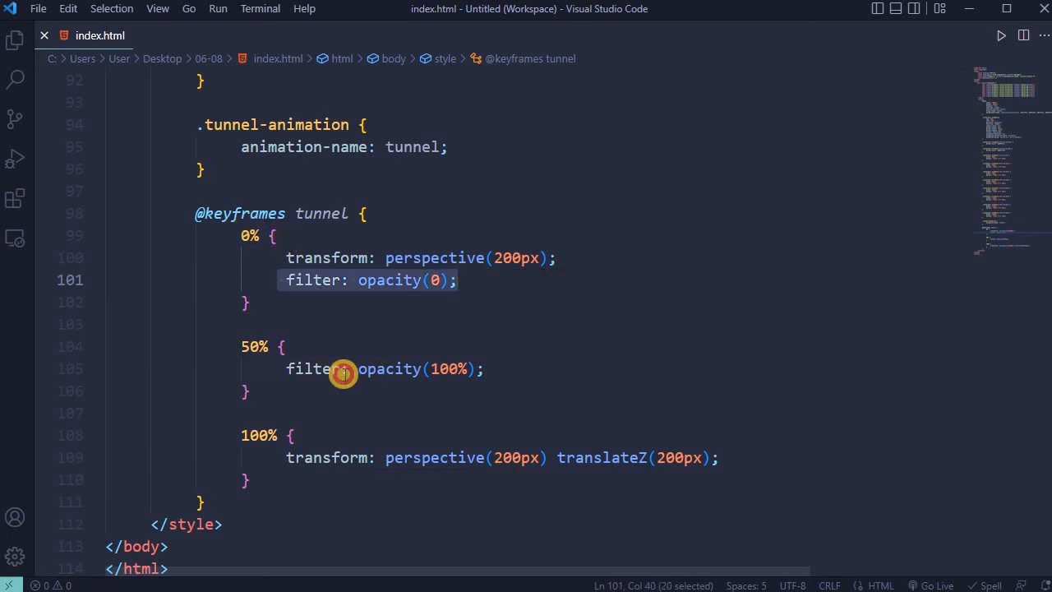
pyautogui.click(485, 368)
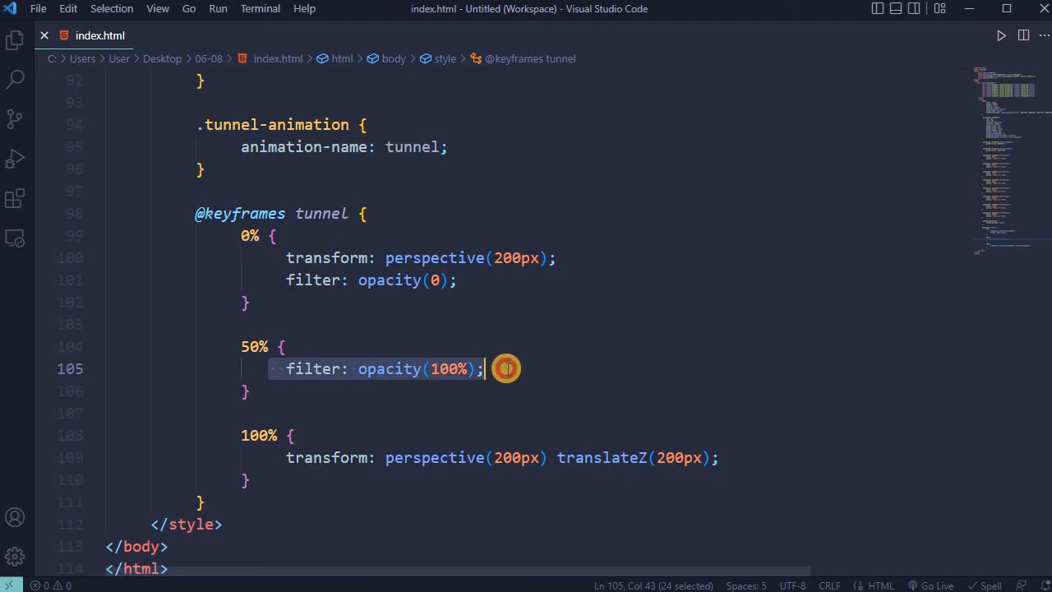
pyautogui.click(286, 346)
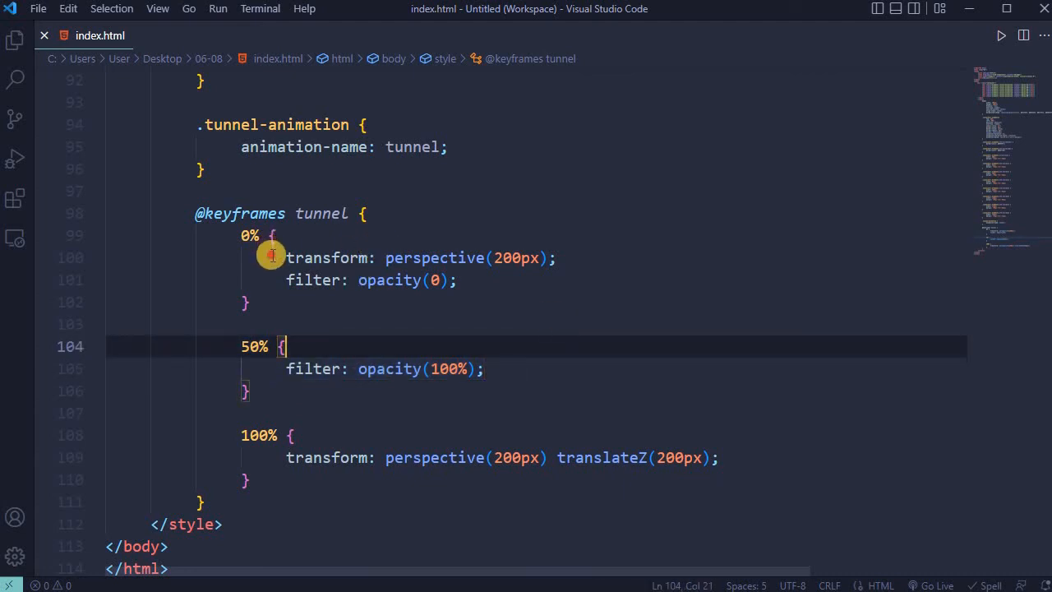